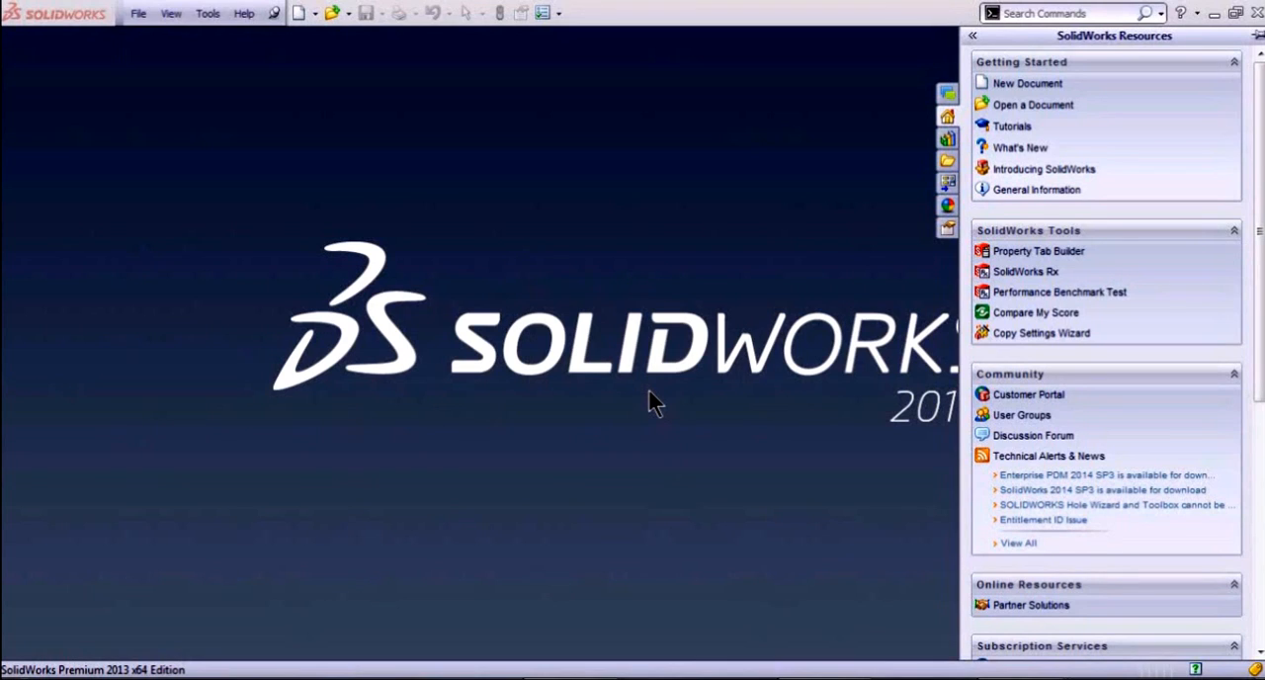
mouse_move(630, 402)
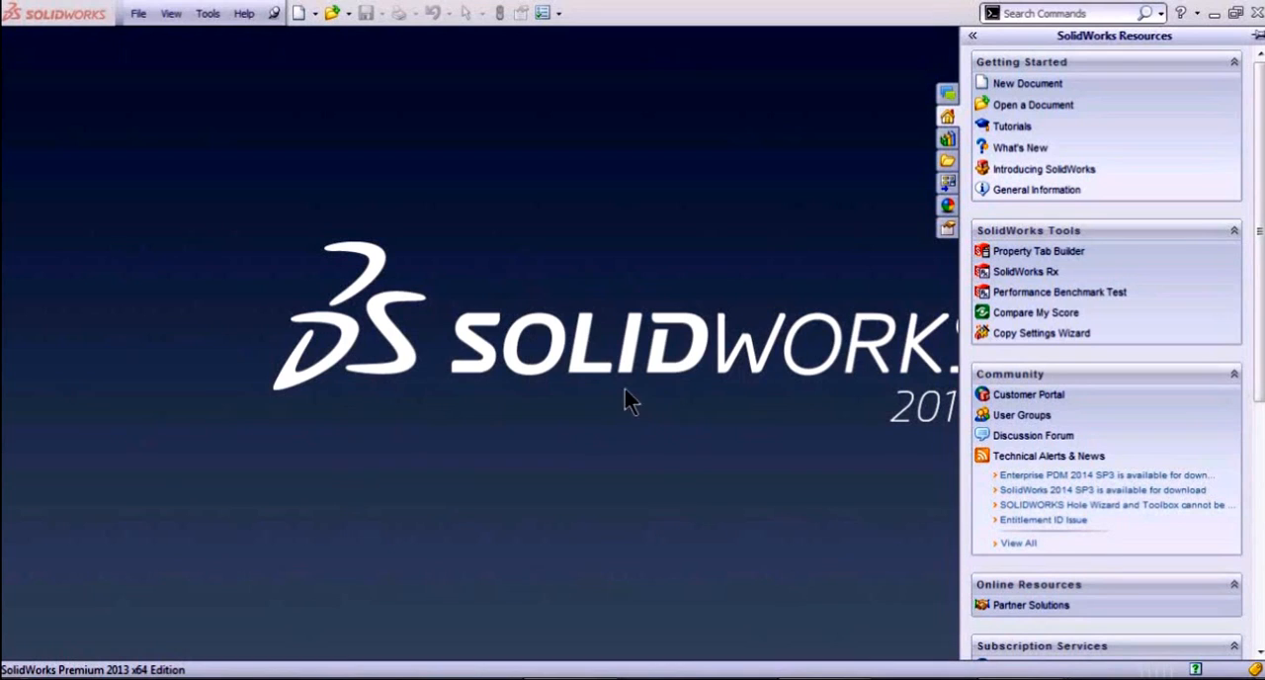
mouse_move(205, 127)
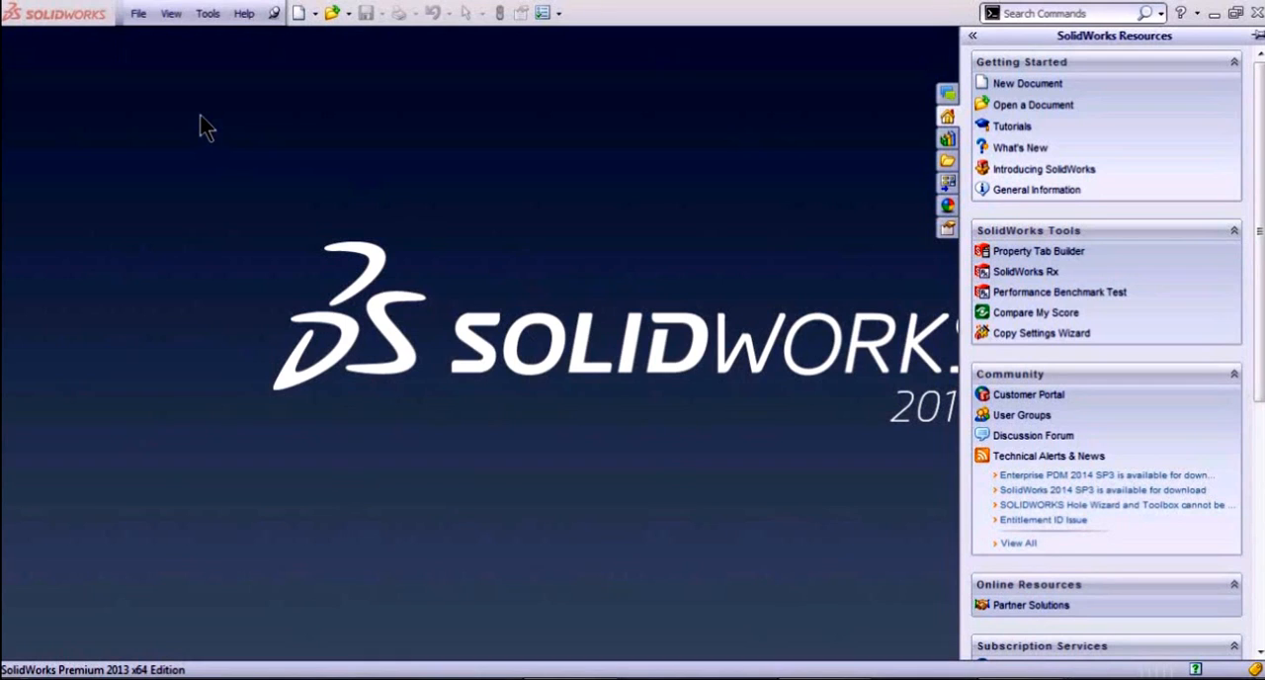
mouse_move(188, 293)
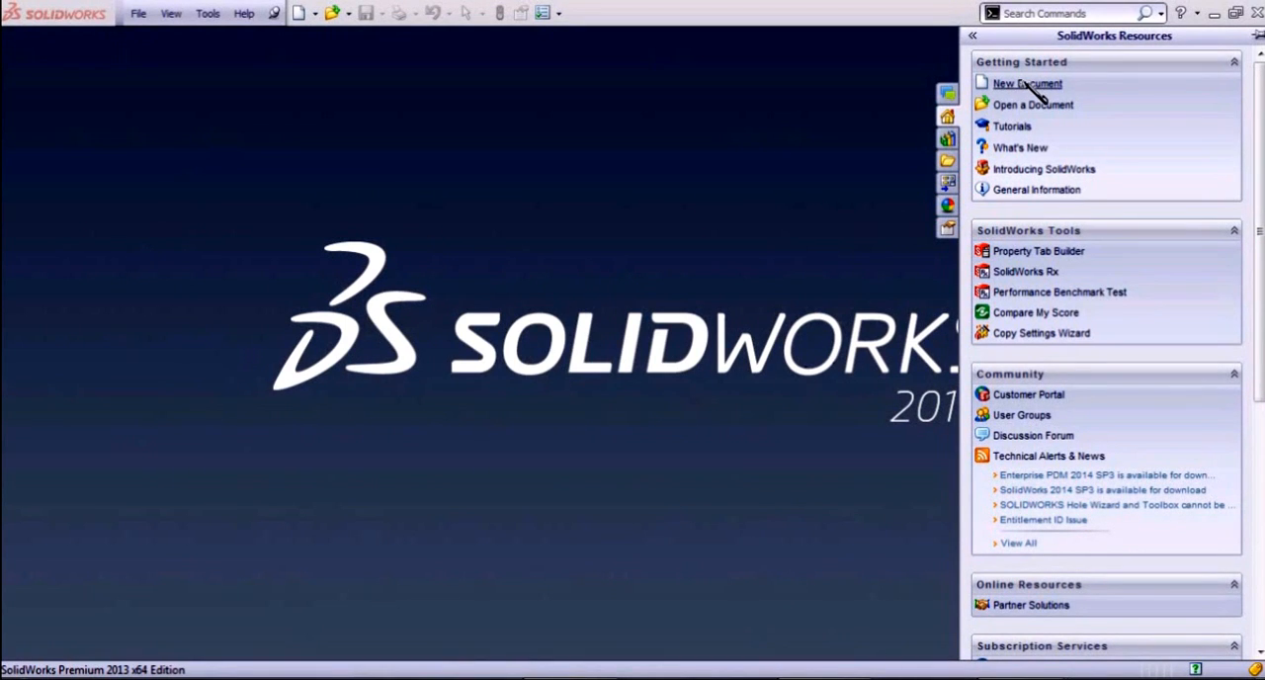
mouse_move(1032, 104)
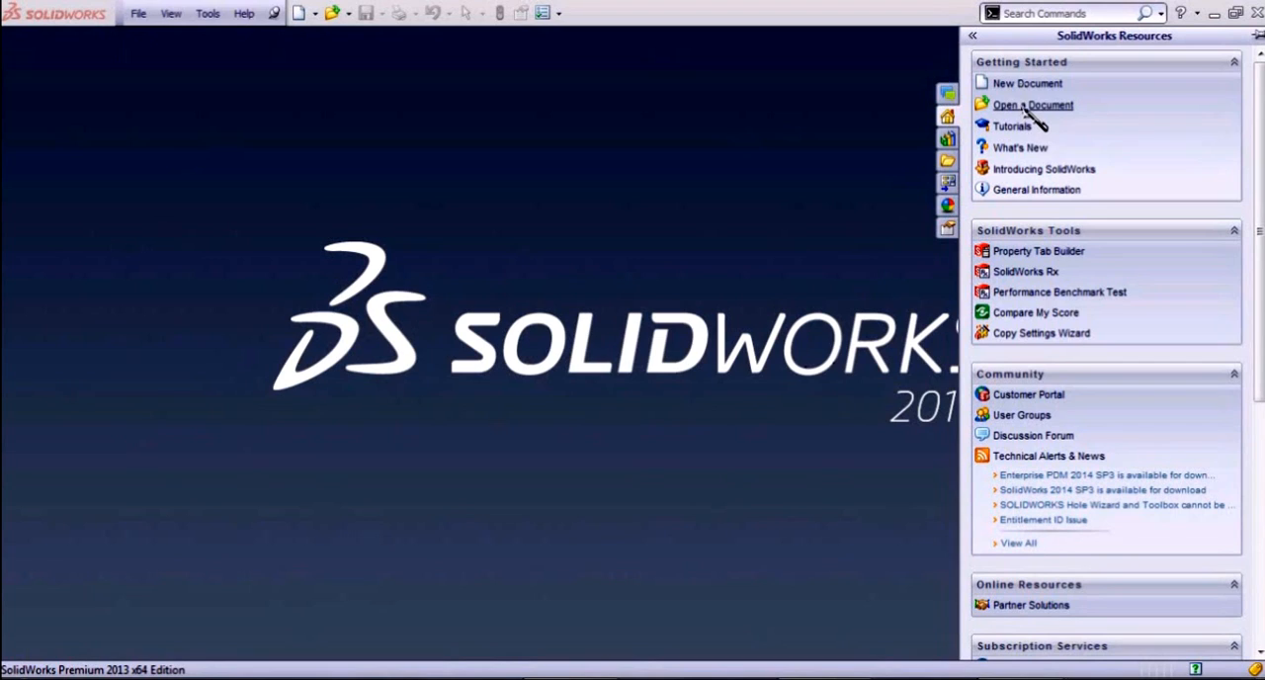
mouse_move(722, 209)
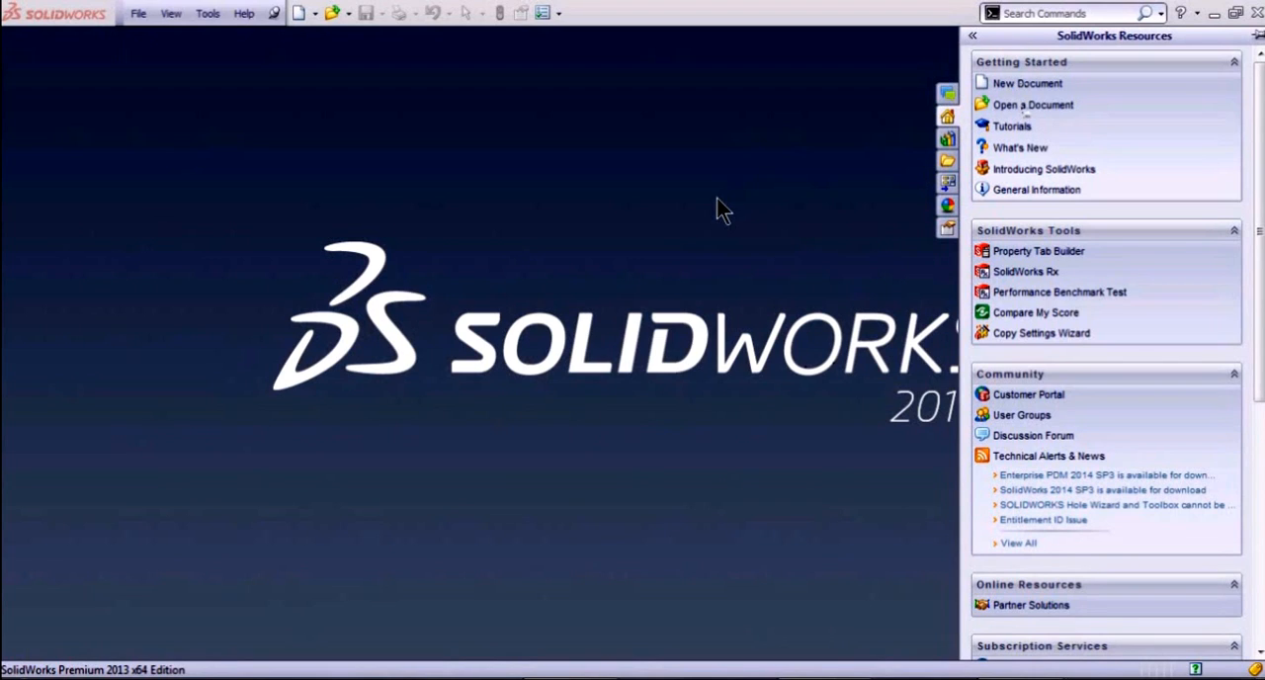
mouse_move(1018, 130)
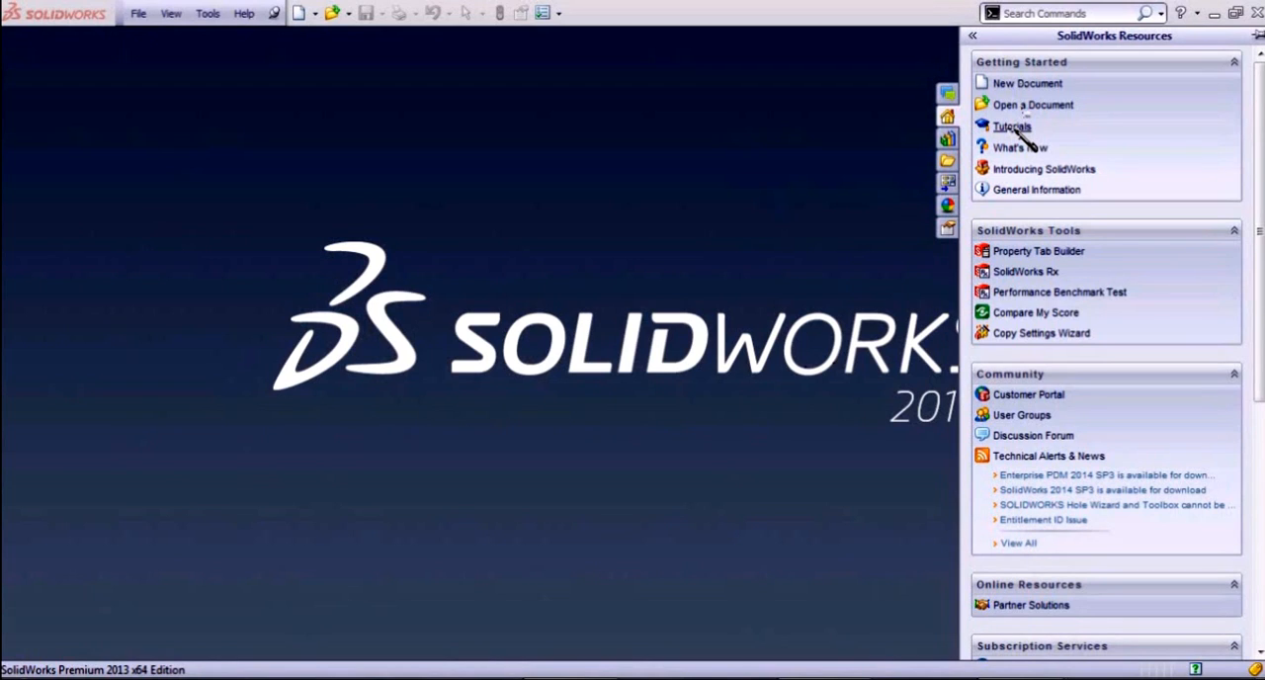
mouse_move(751, 237)
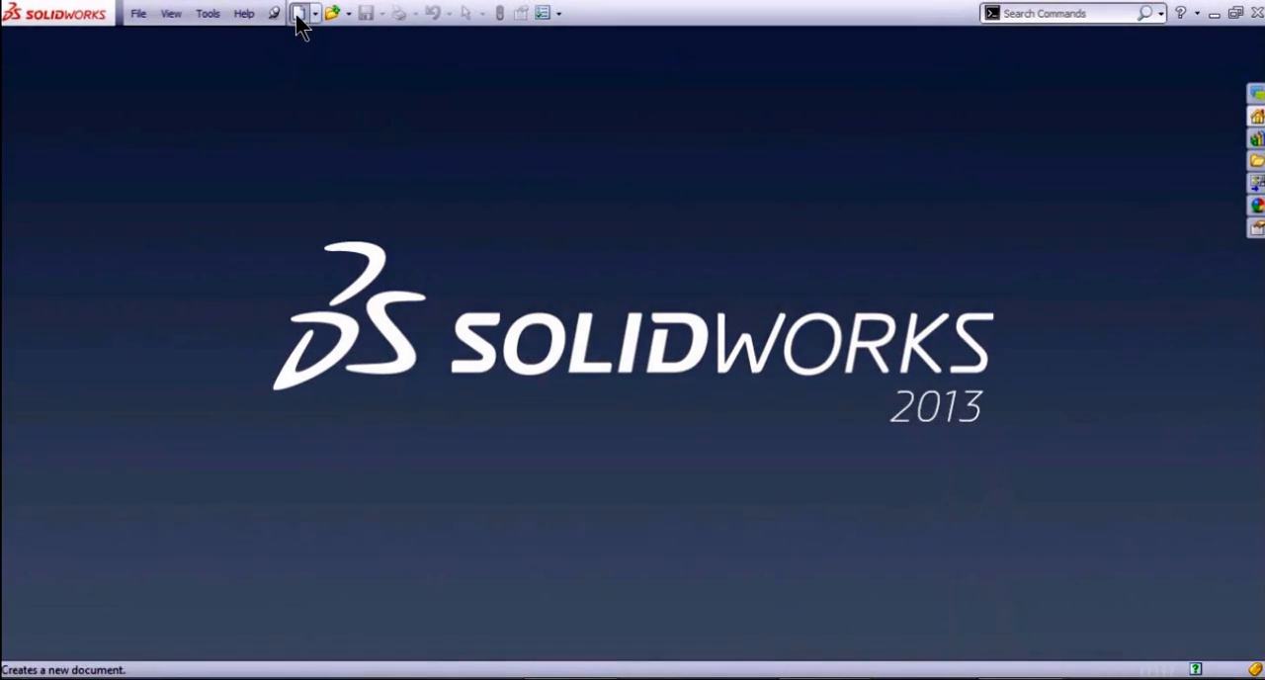
Step: Bring up the 6 PISTON part and orbit it to view the piston from the top
left_click(300, 11)
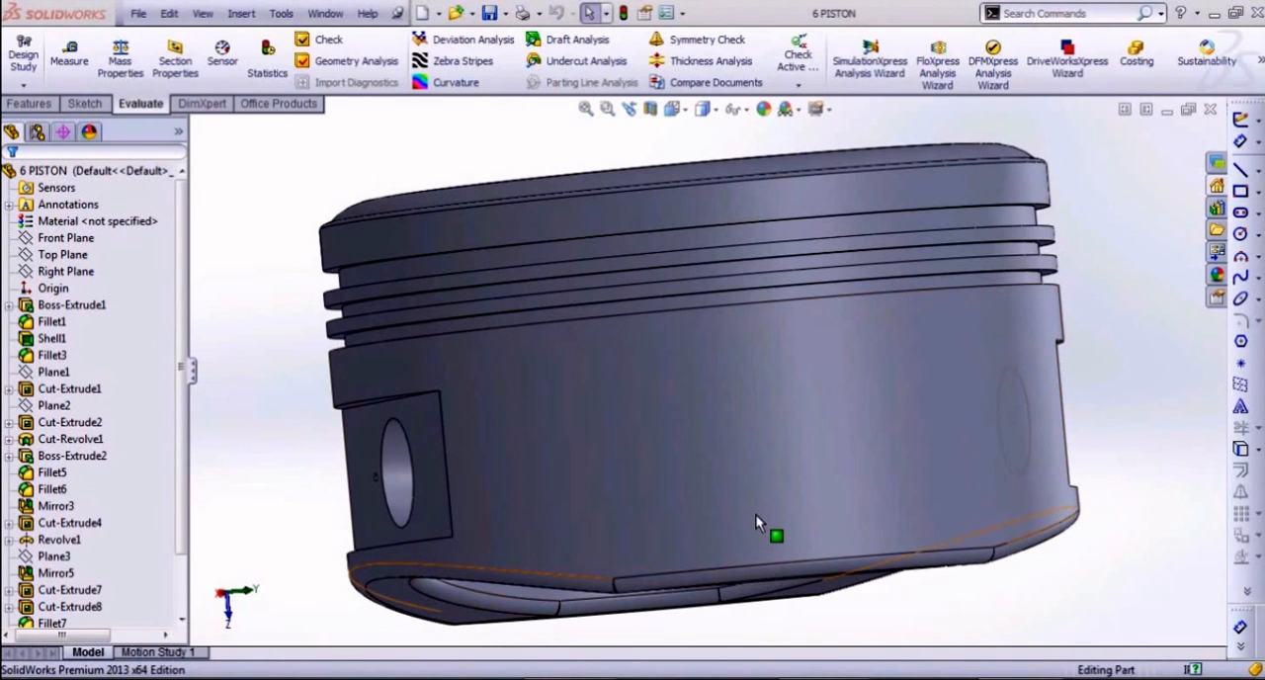
left_click(770, 585)
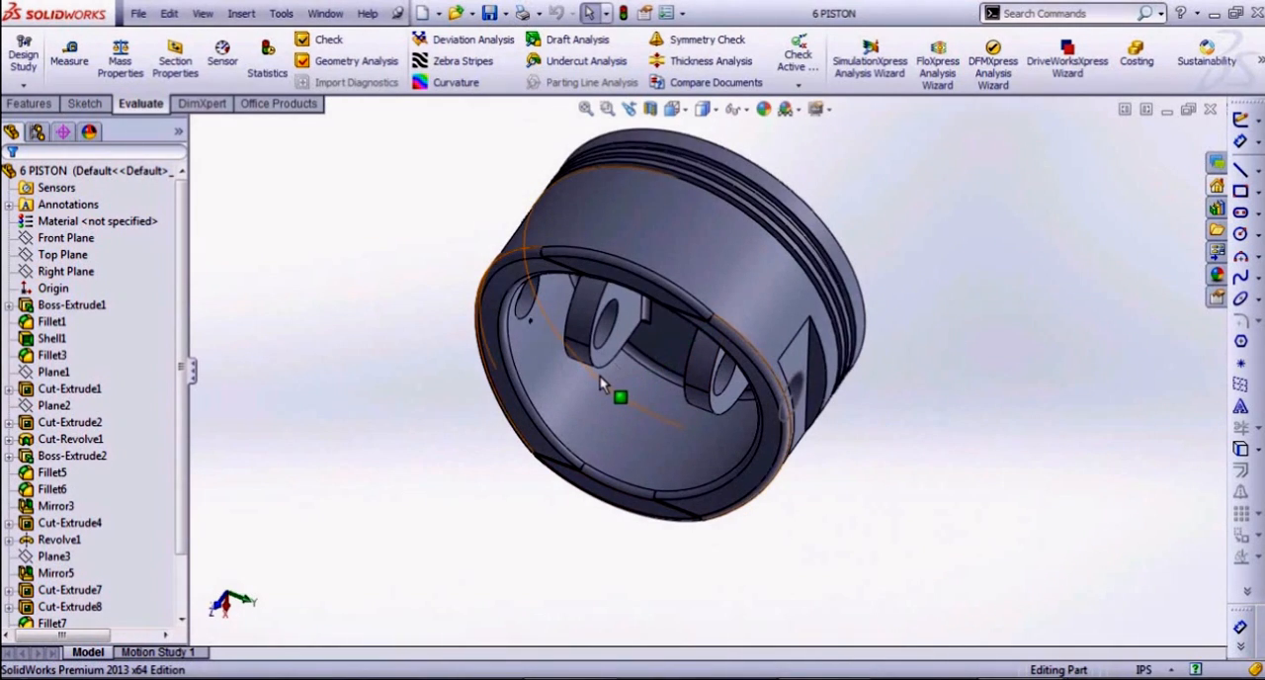
left_click_drag(602, 385, 553, 293)
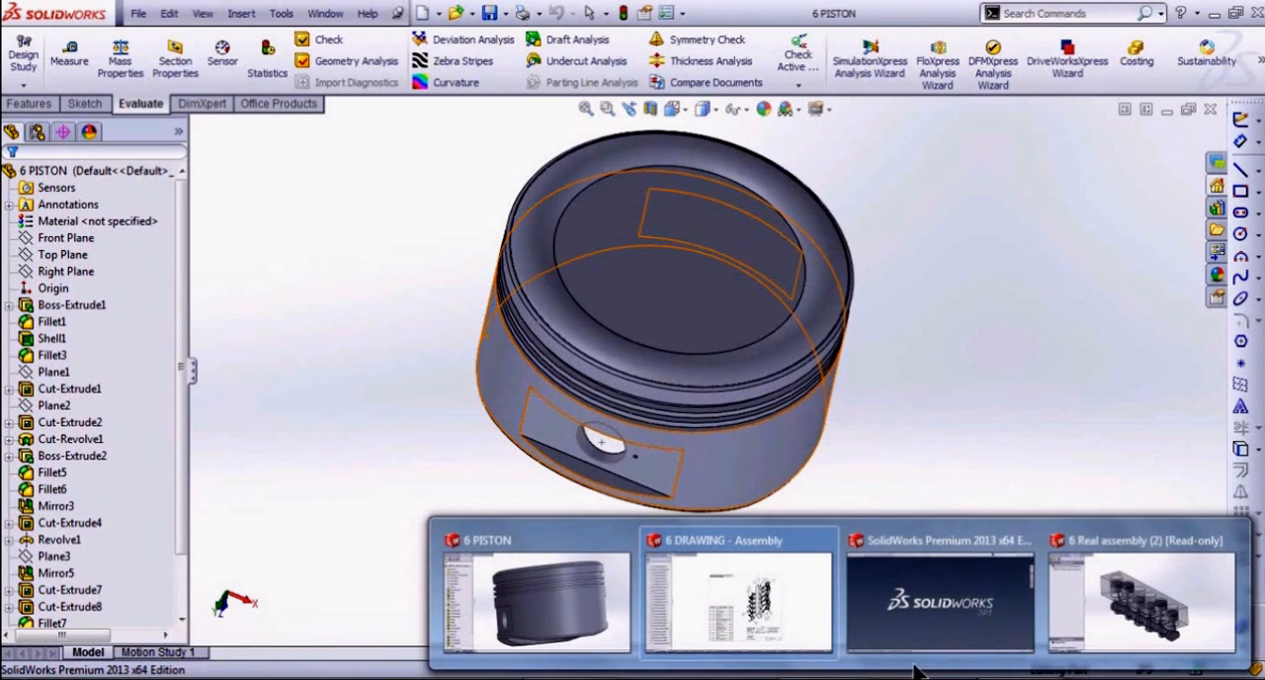
Step: Switch to the read-only 6 Real assembly showing six pistons on the crankshaft
left_click(1138, 592)
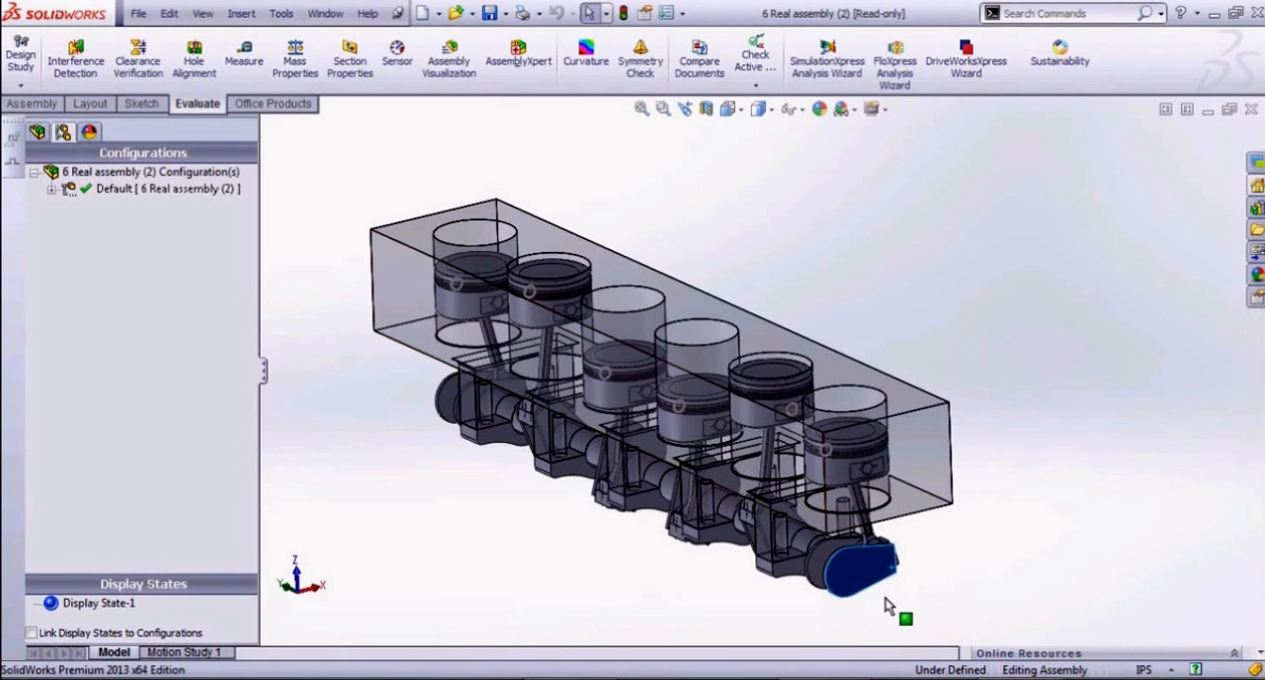
mouse_move(867, 628)
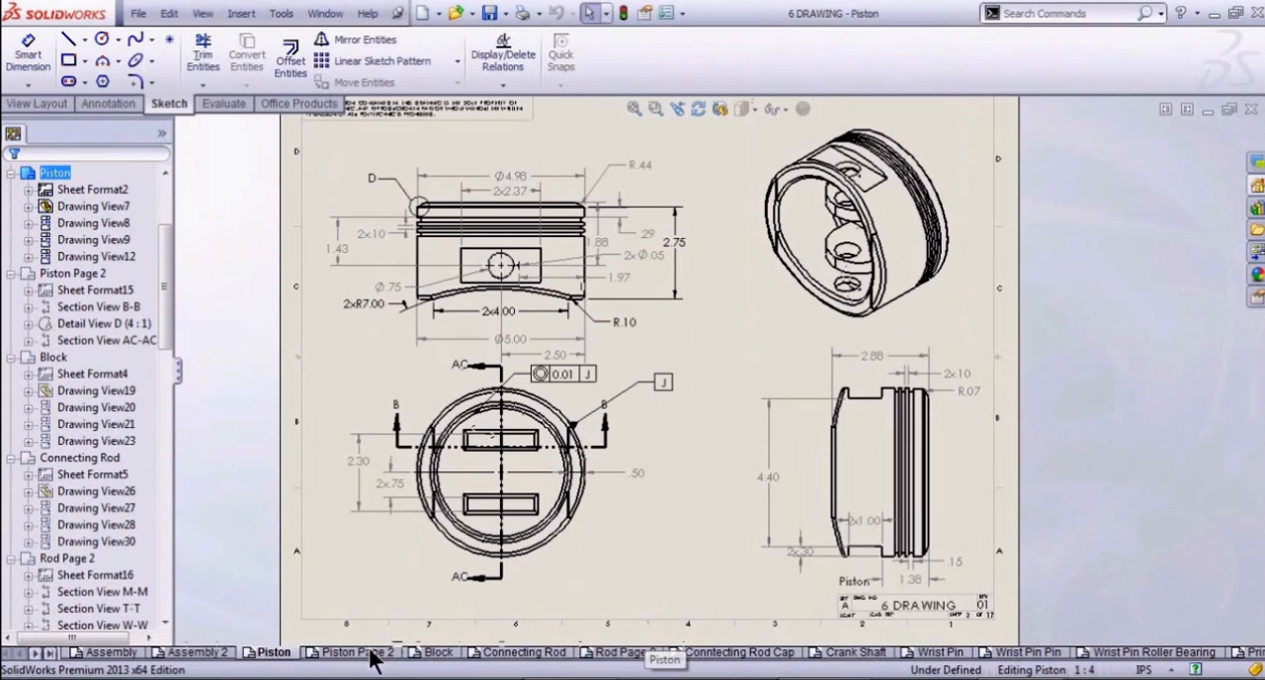
Step: Flip through the Piston Page 2, Connecting Rod and Piston sheets, then leave the drawing
left_click(352, 652)
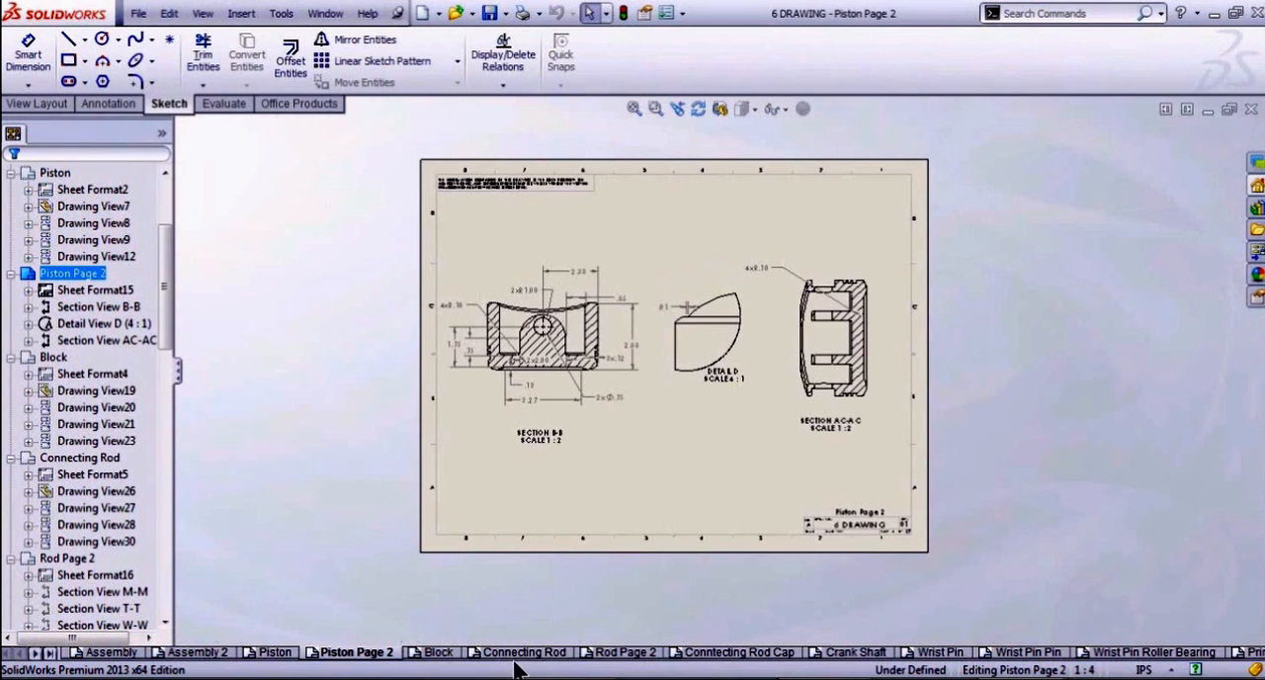
left_click(522, 652)
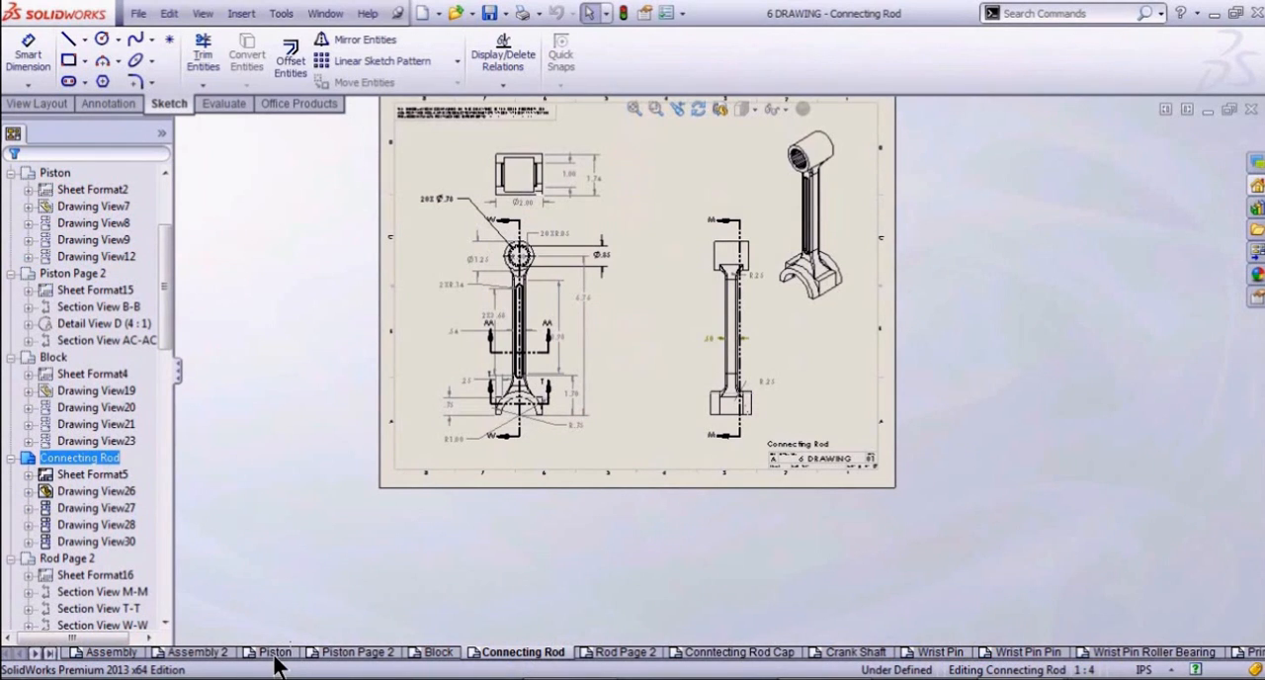
left_click(273, 652)
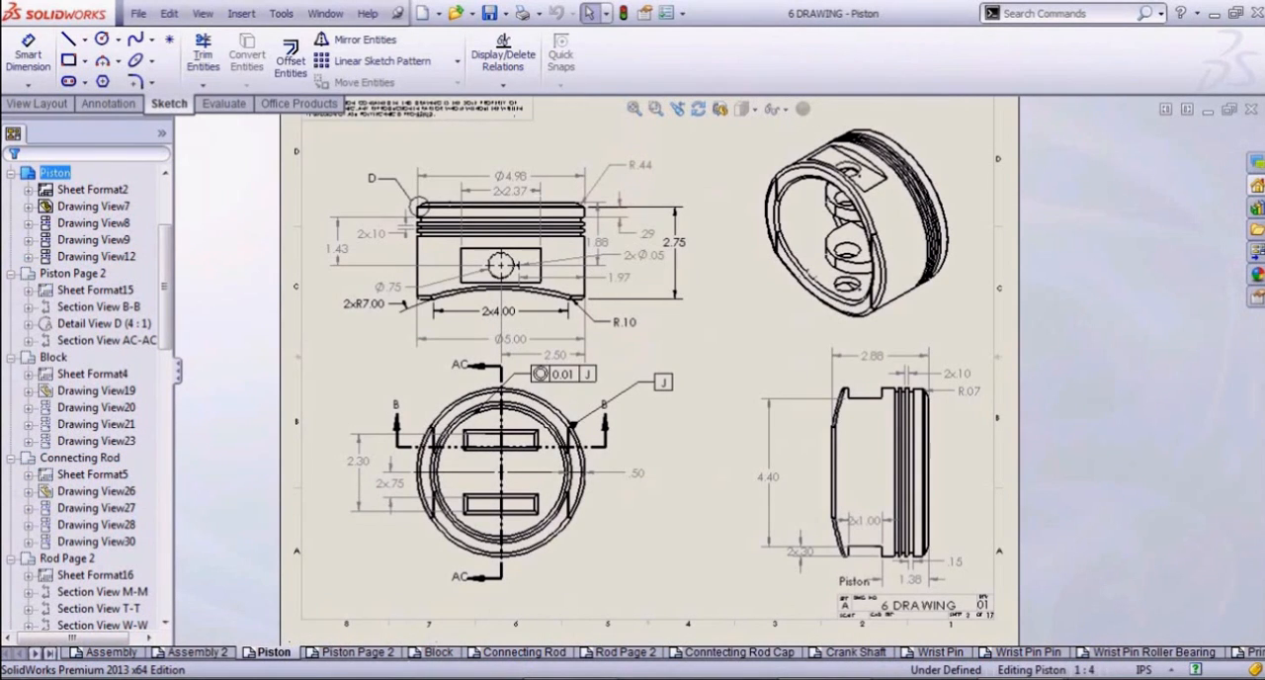
key("alt+tab")
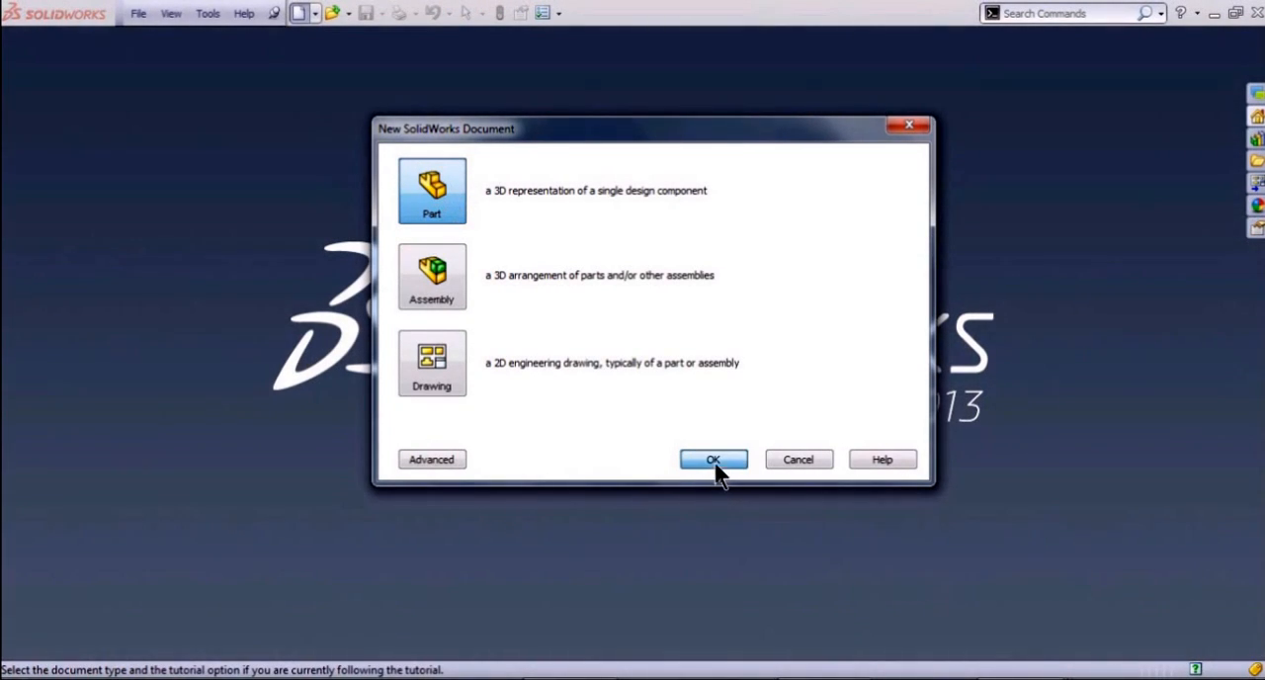
Step: Create a new blank part, Part1, with only default planes and origin
left_click(711, 459)
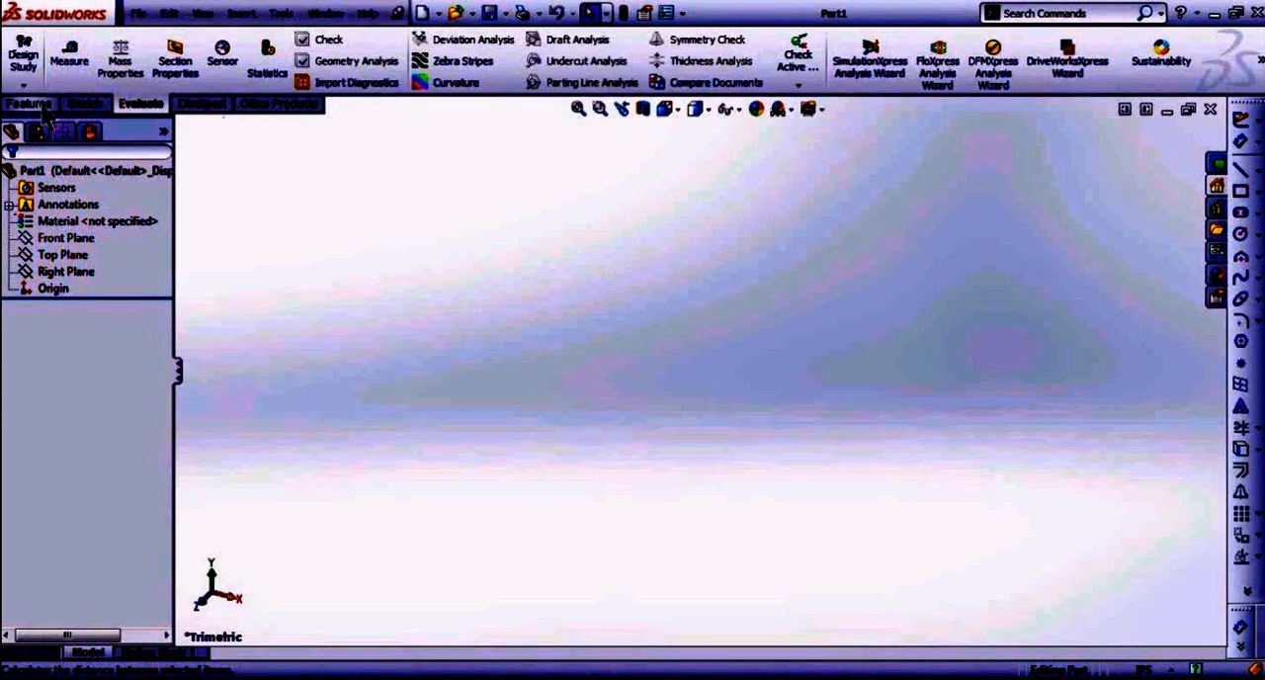
Step: Preview the Features, Sketch and Evaluate command sets, ending on the Sketch tools
left_click(30, 103)
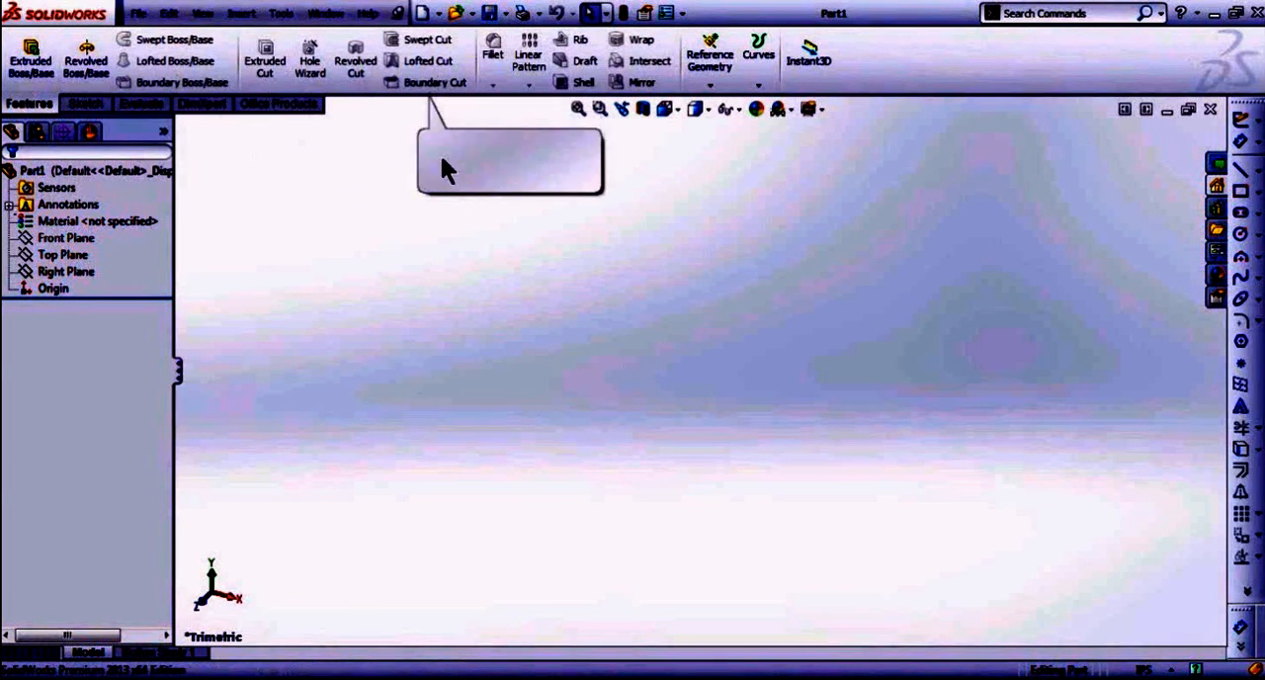
mouse_move(423, 466)
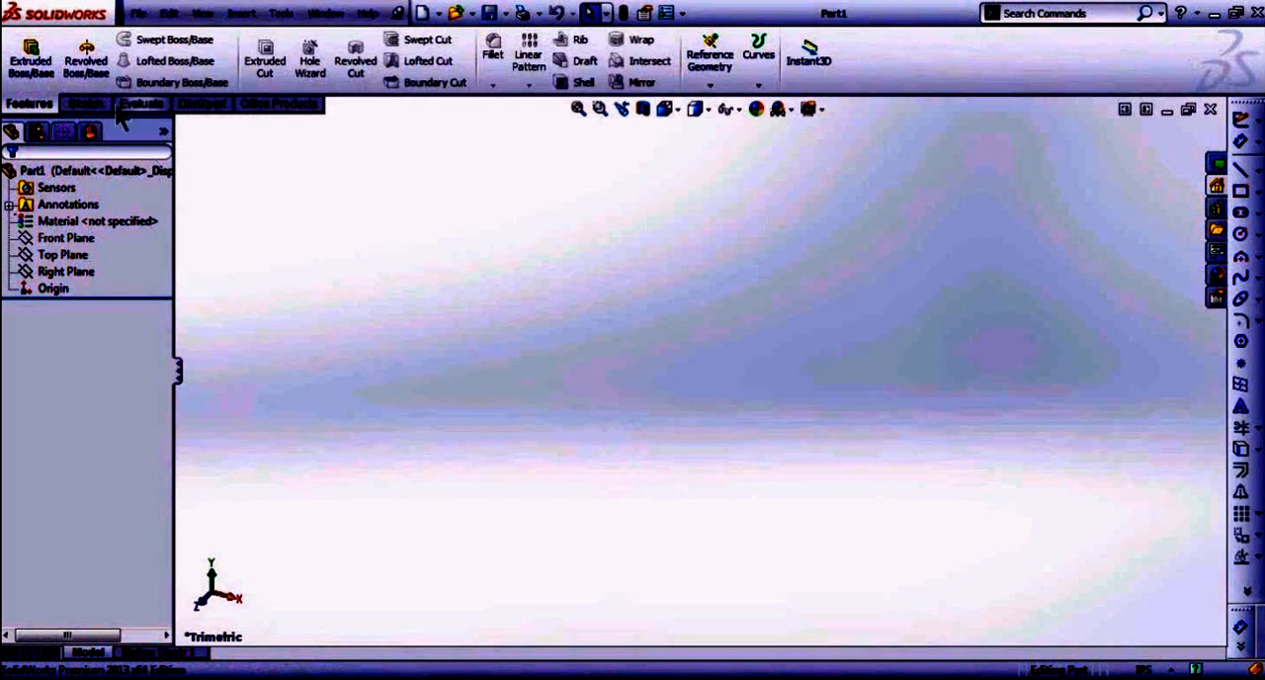
left_click(85, 102)
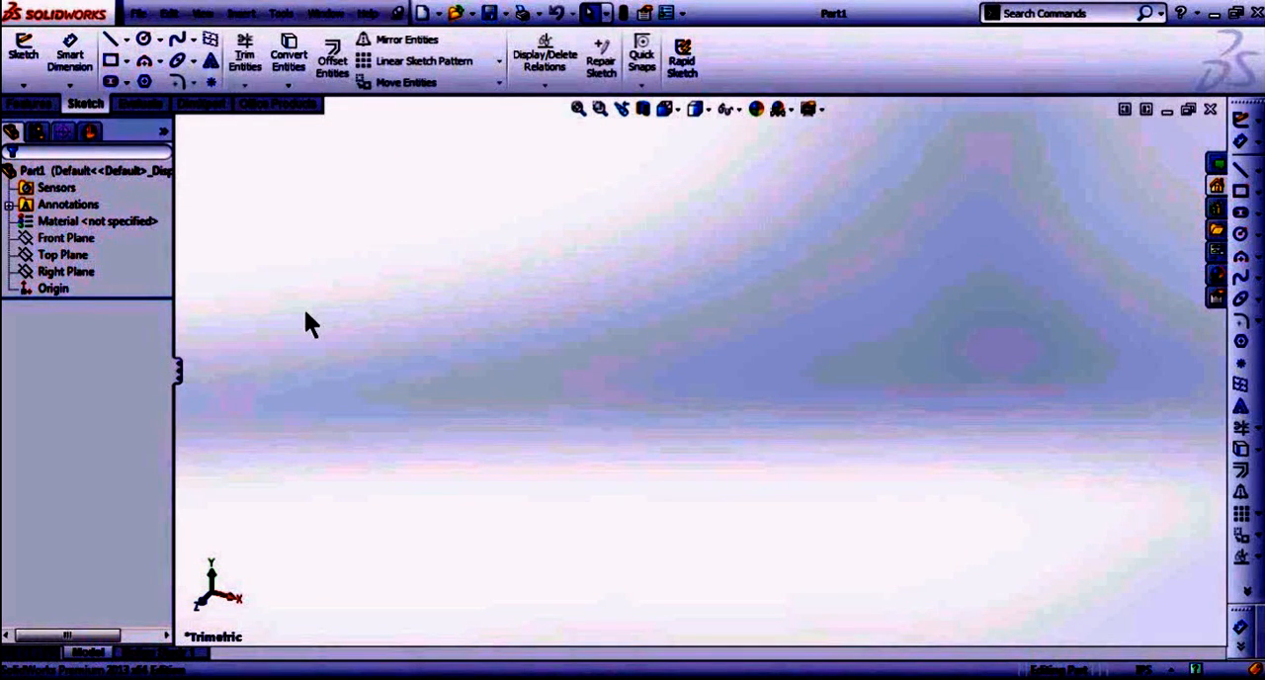
mouse_move(237, 208)
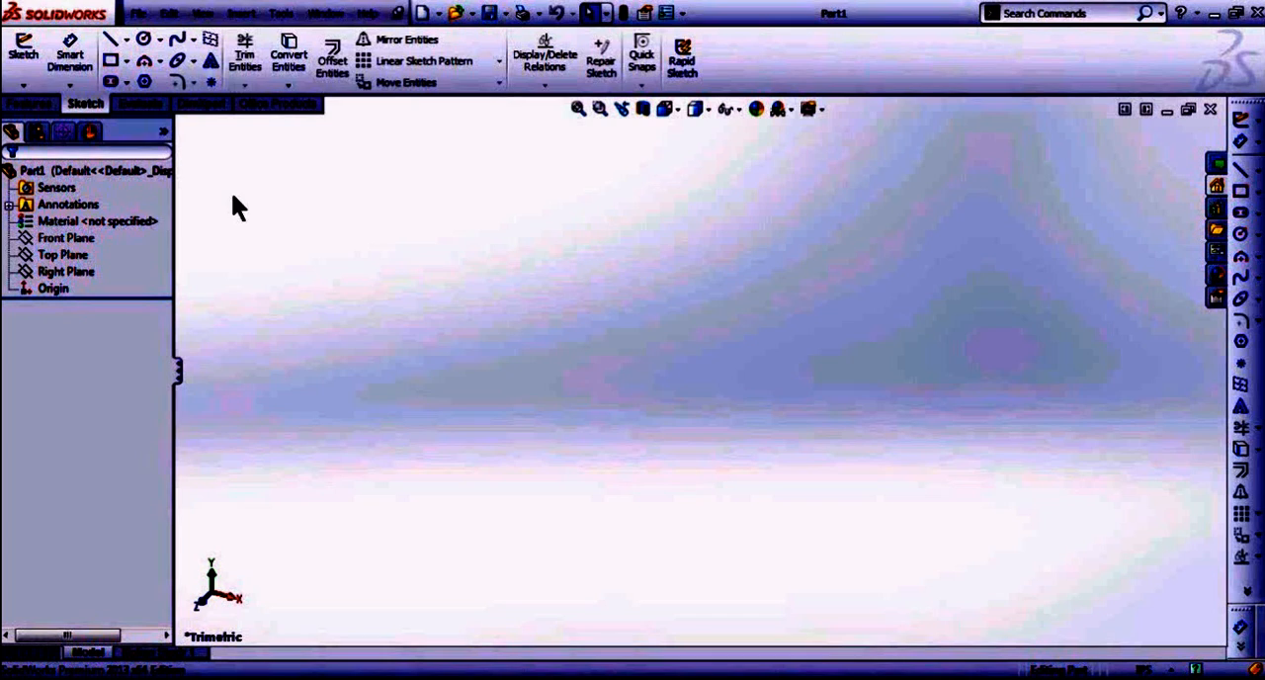
mouse_move(114, 60)
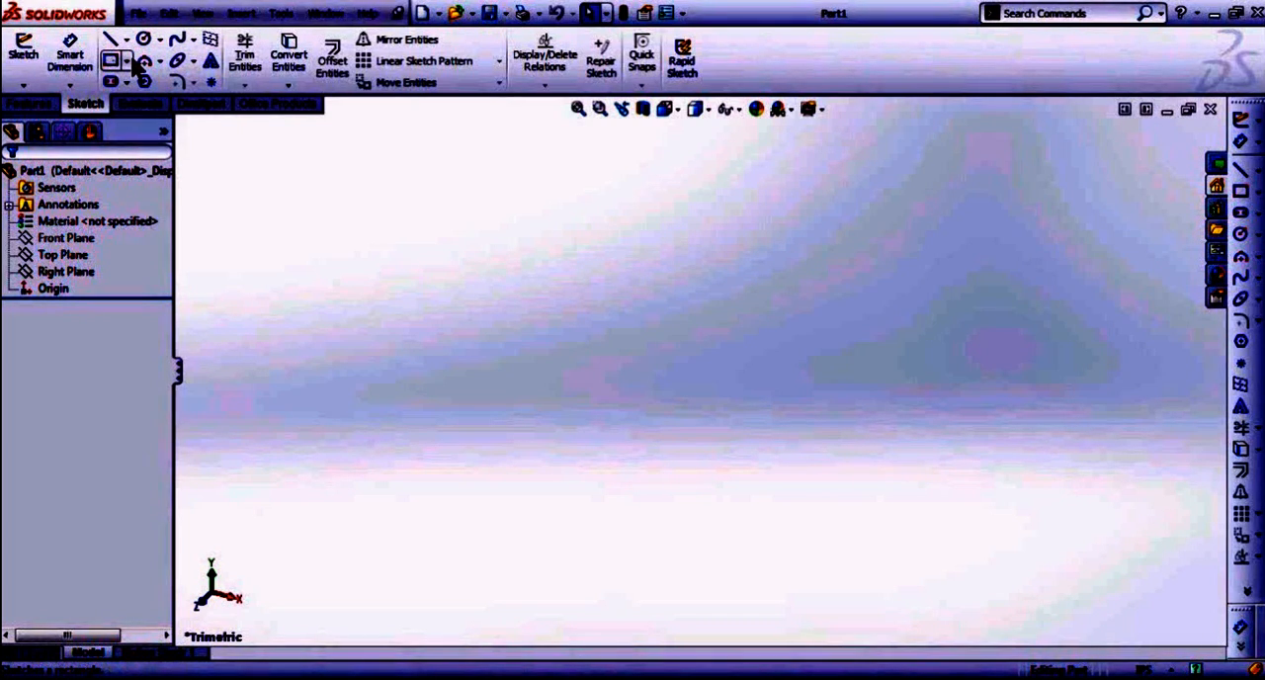
left_click(140, 103)
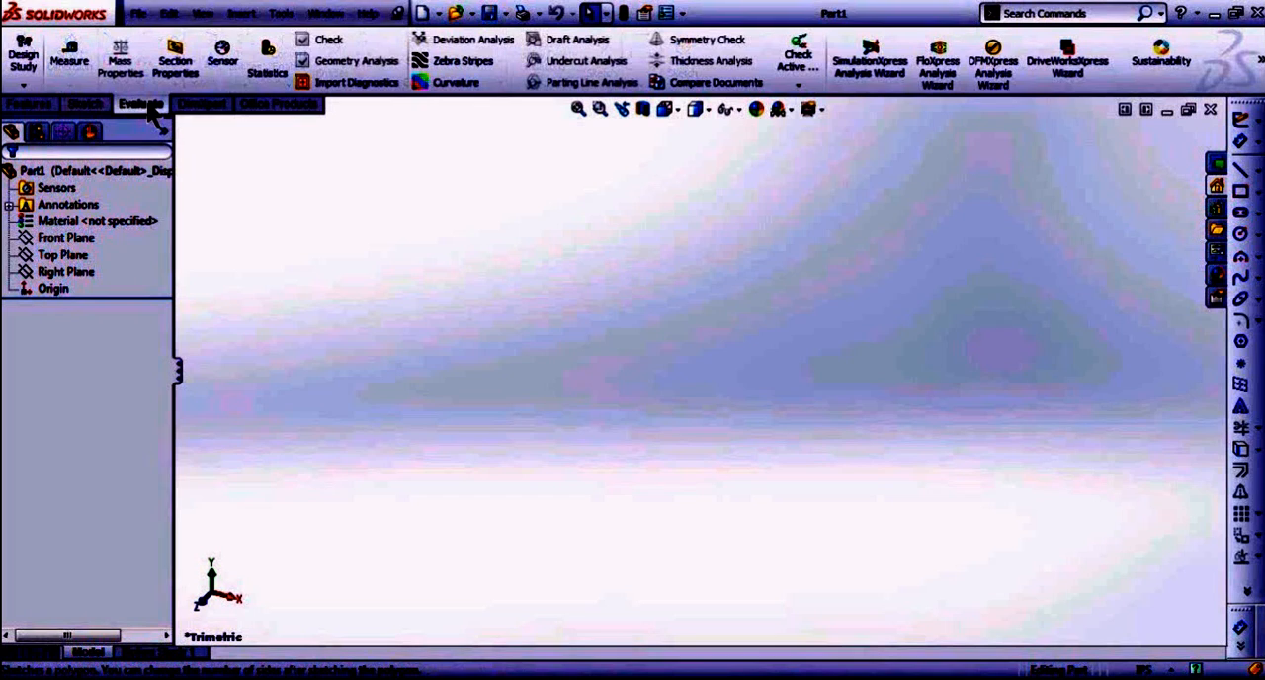
mouse_move(69, 55)
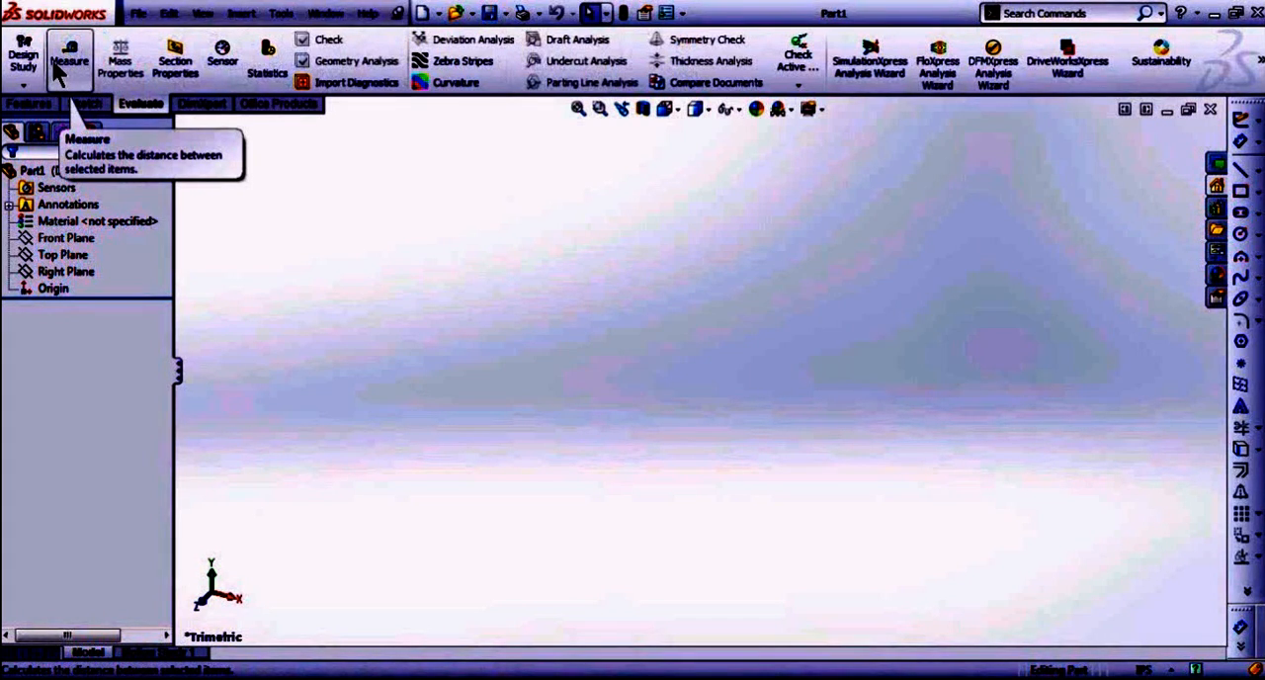
mouse_move(174, 59)
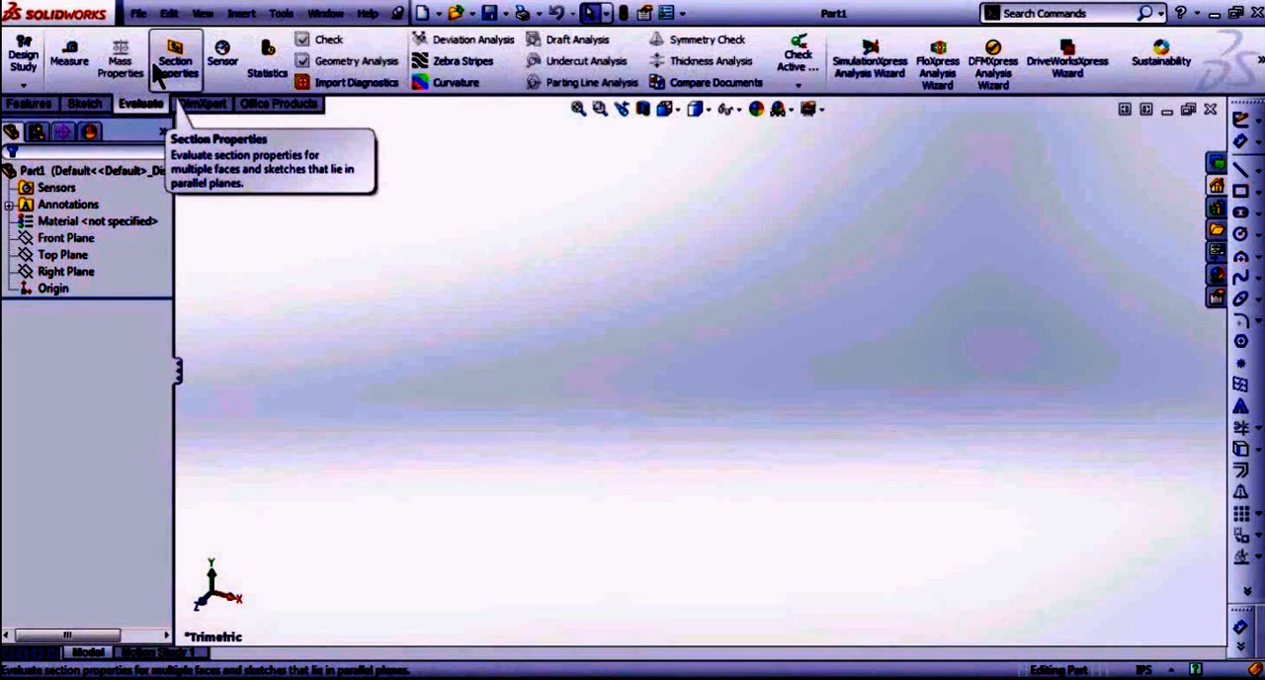
mouse_move(478, 364)
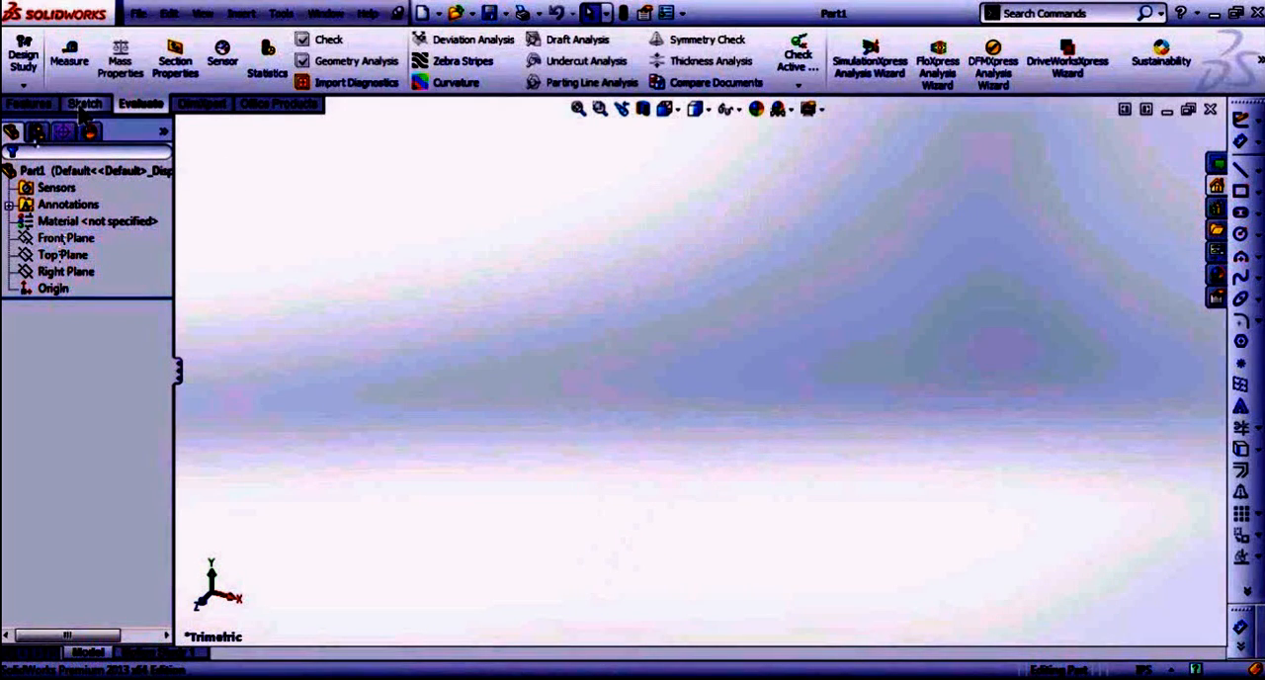
left_click(85, 103)
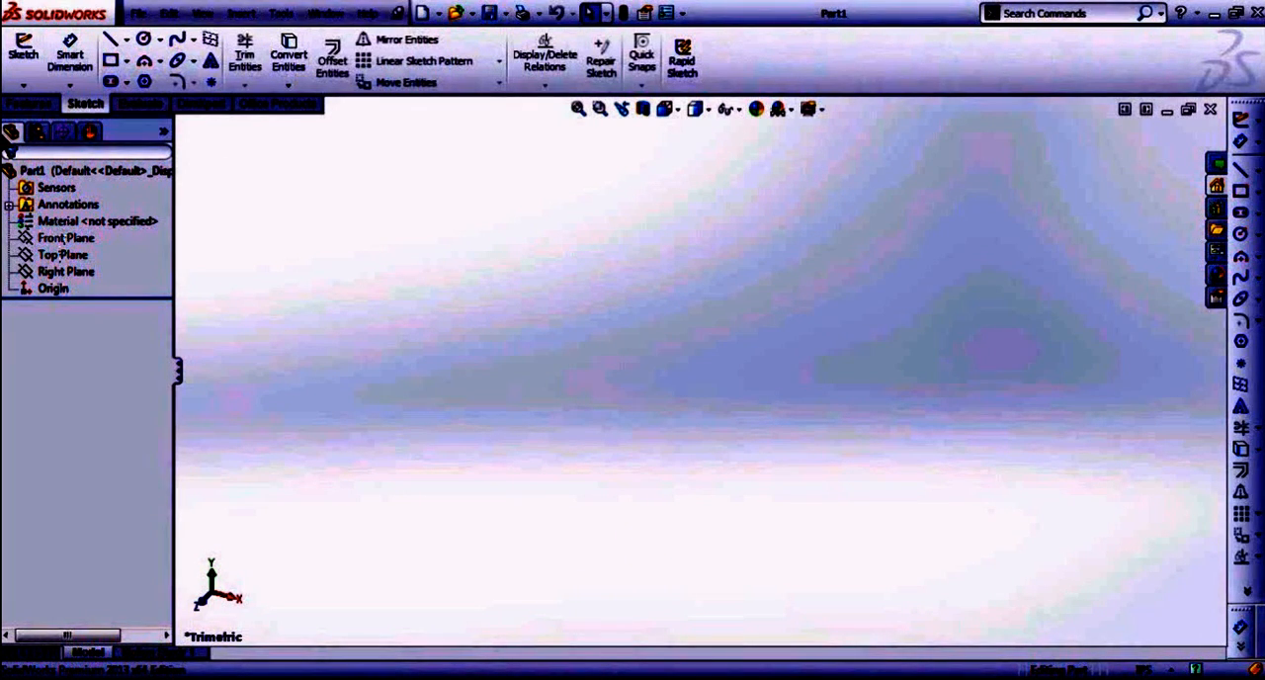
mouse_move(16, 142)
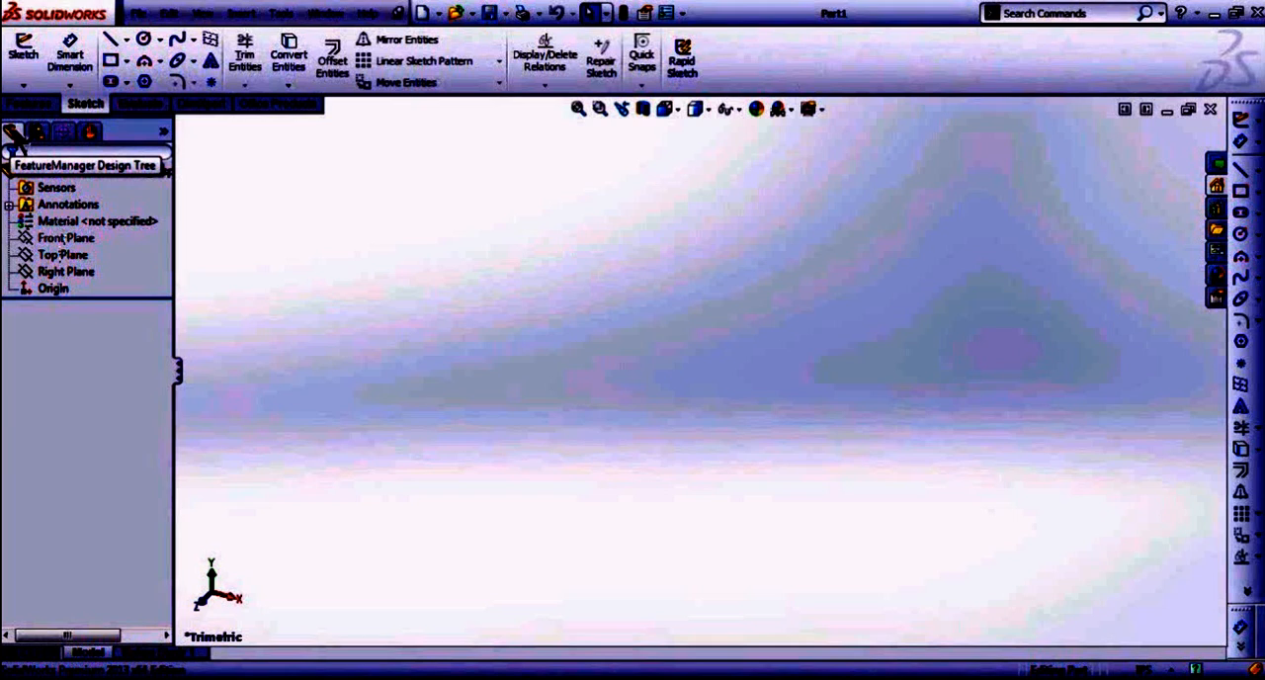
mouse_move(38, 131)
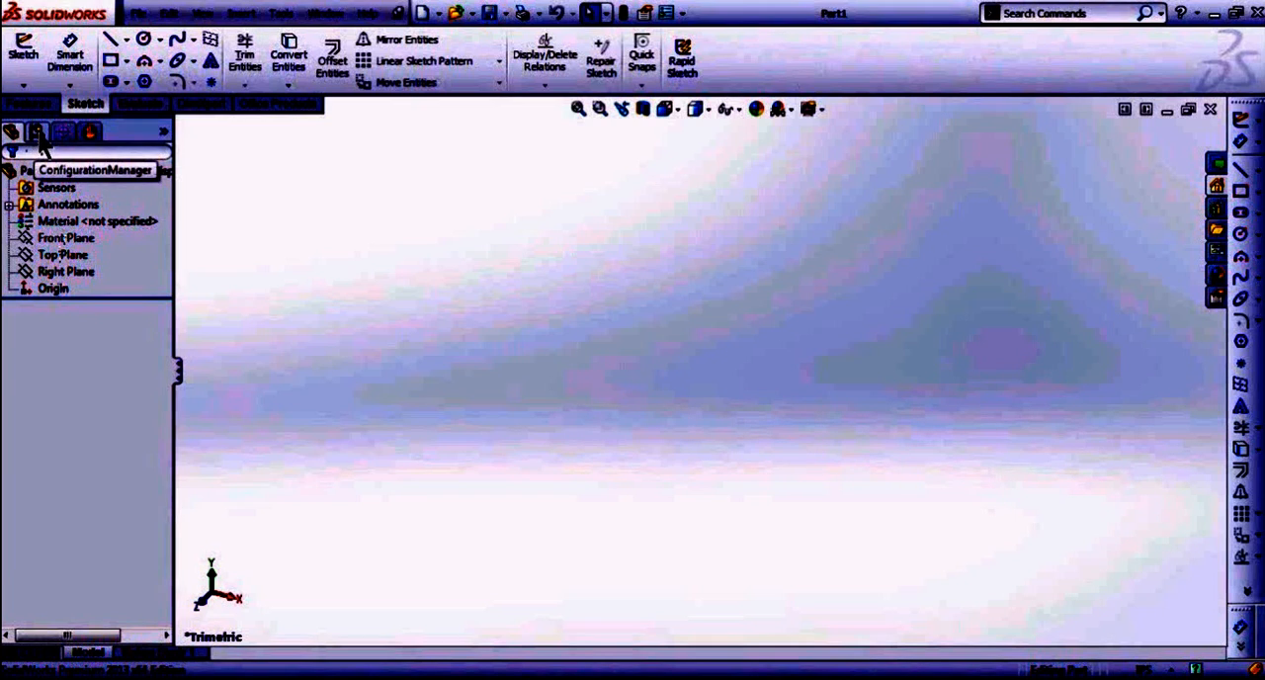
left_click(38, 132)
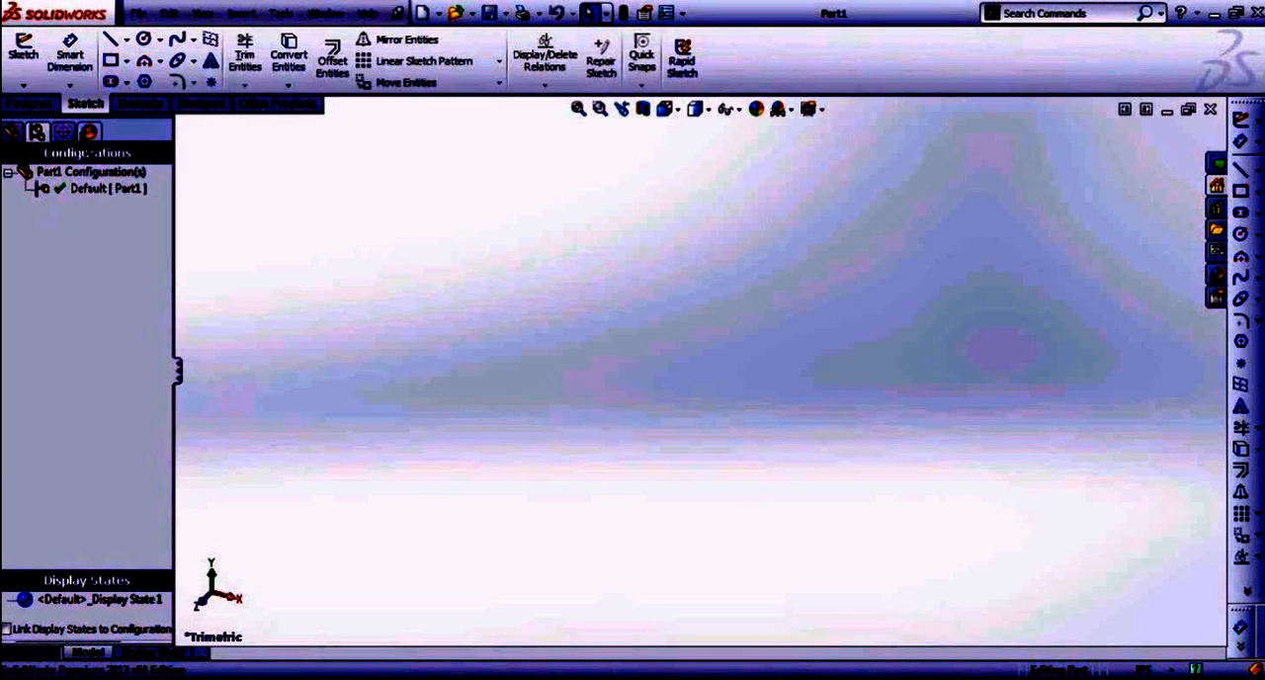
left_click(14, 130)
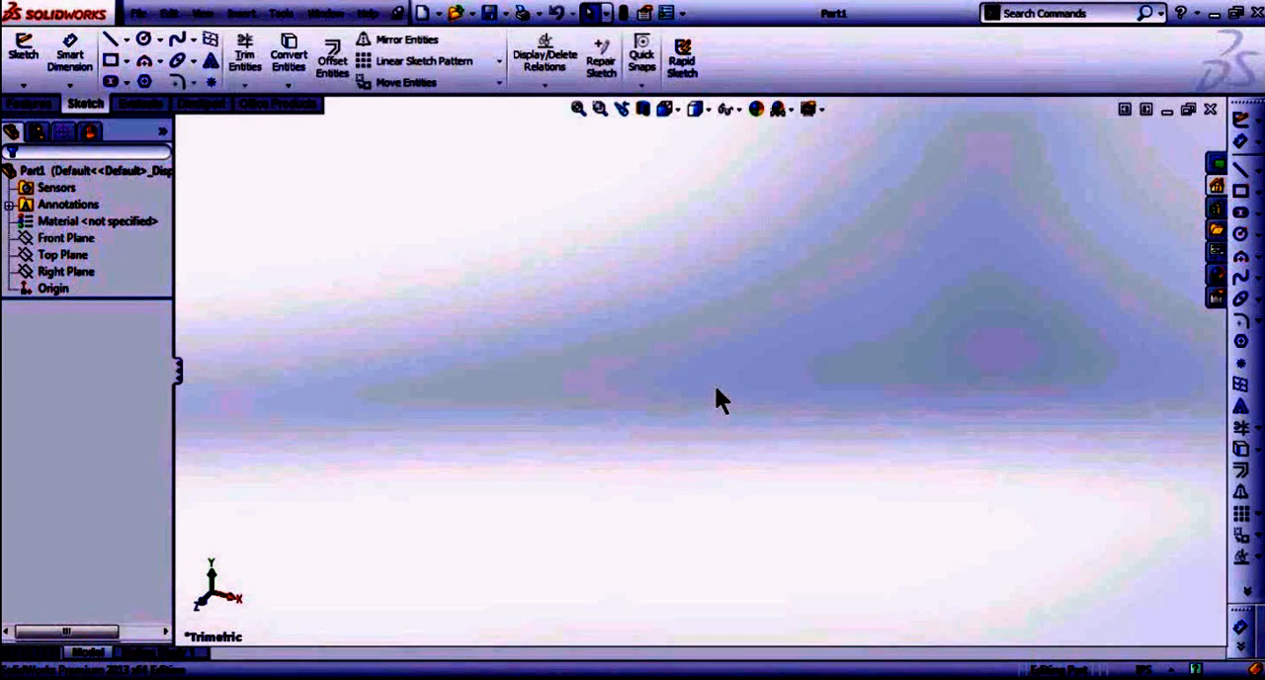
mouse_move(1047, 236)
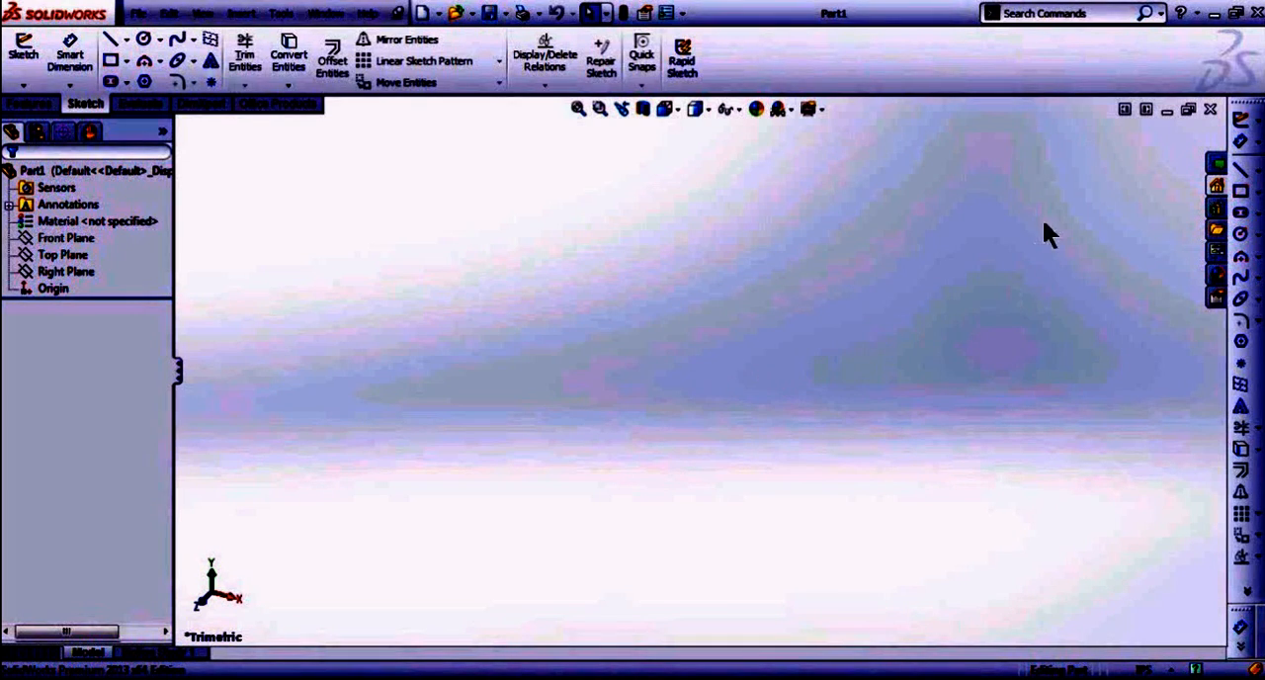
mouse_move(1057, 201)
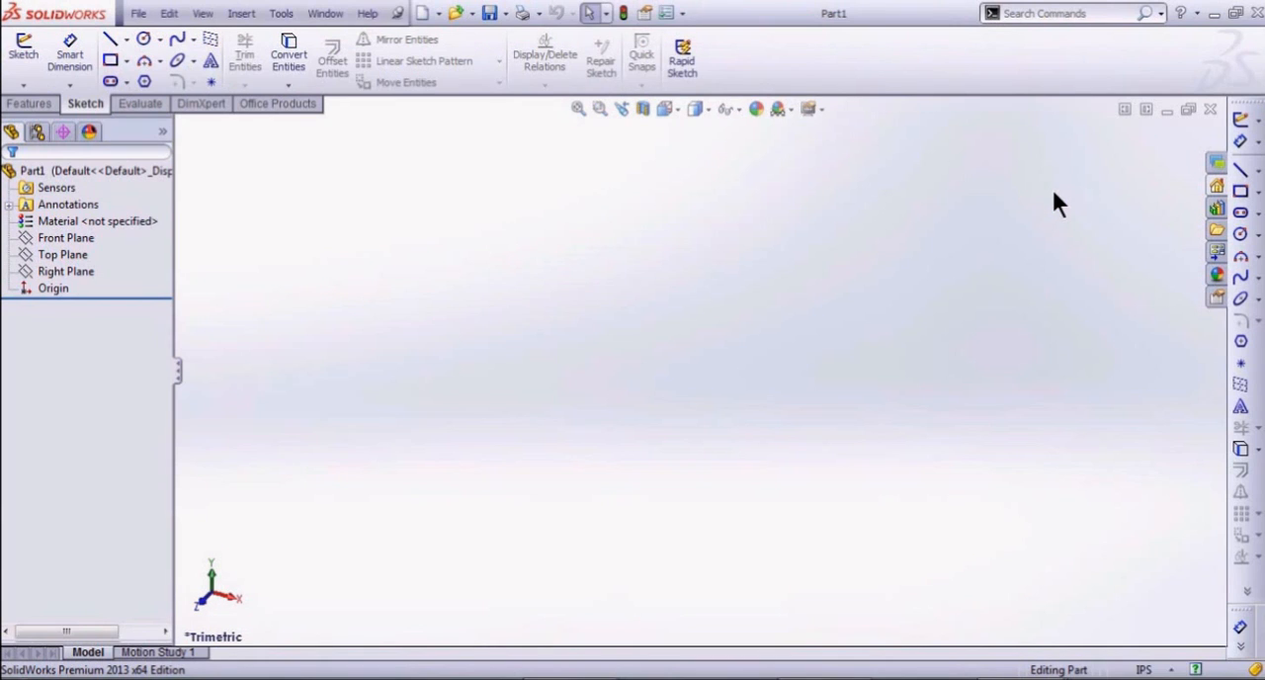
mouse_move(972, 276)
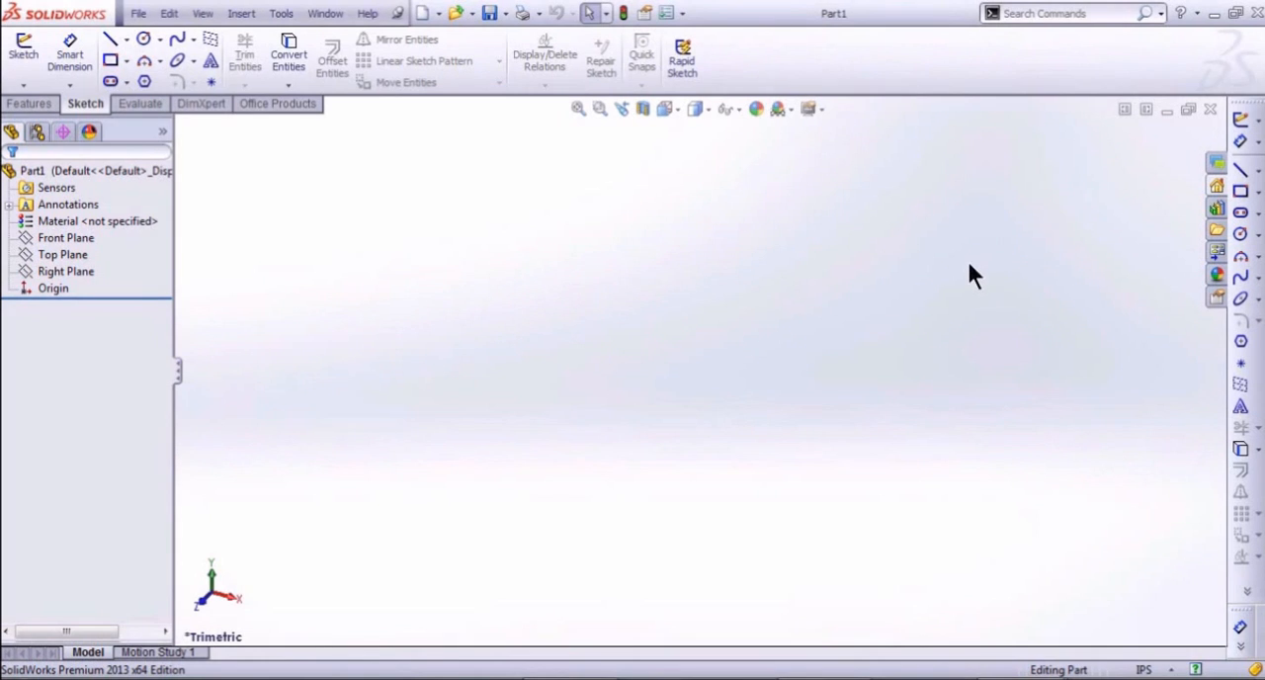